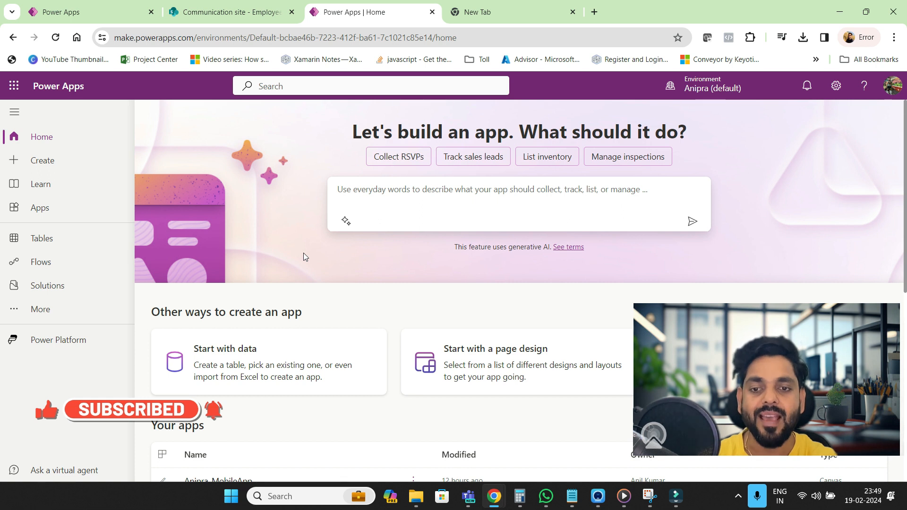
{"action": "mouse_move", "coordinate": [40, 208]}
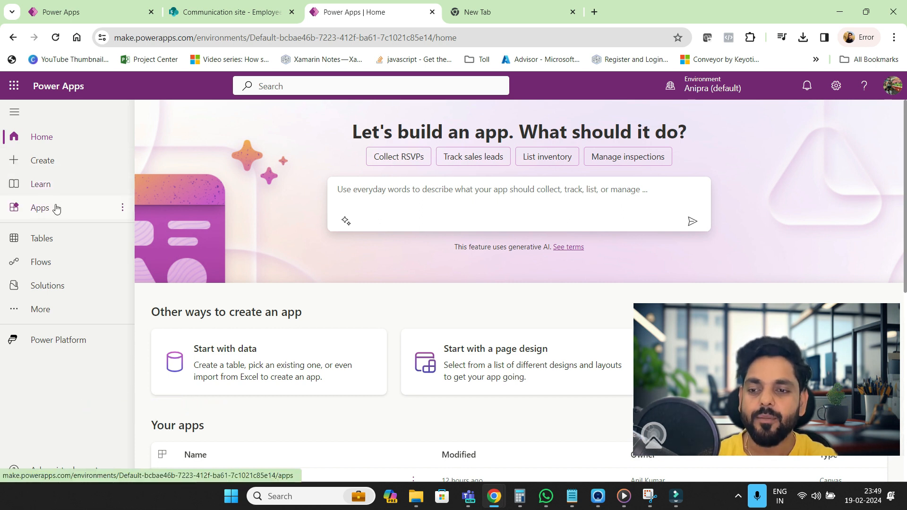
Go to Tables and start a new table by uploading an Excel file
{"action": "left_click", "coordinate": [41, 237]}
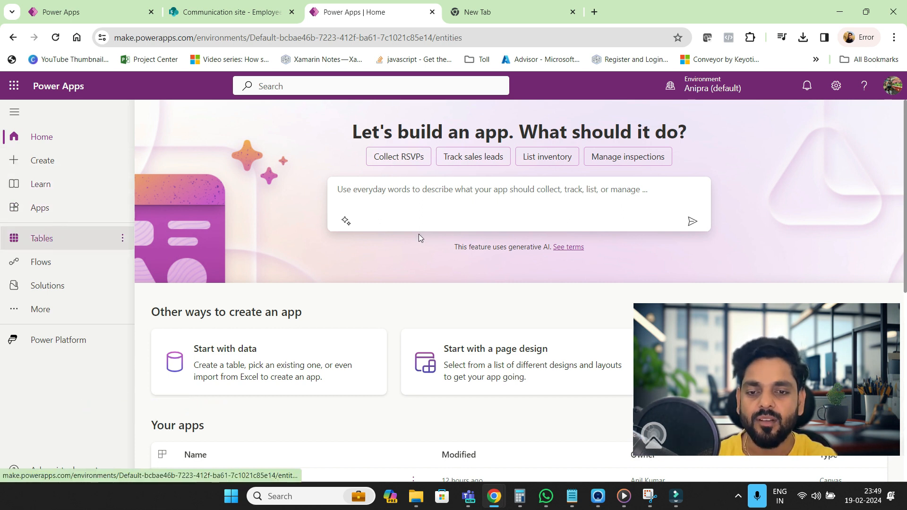
{"action": "left_click", "coordinate": [41, 238]}
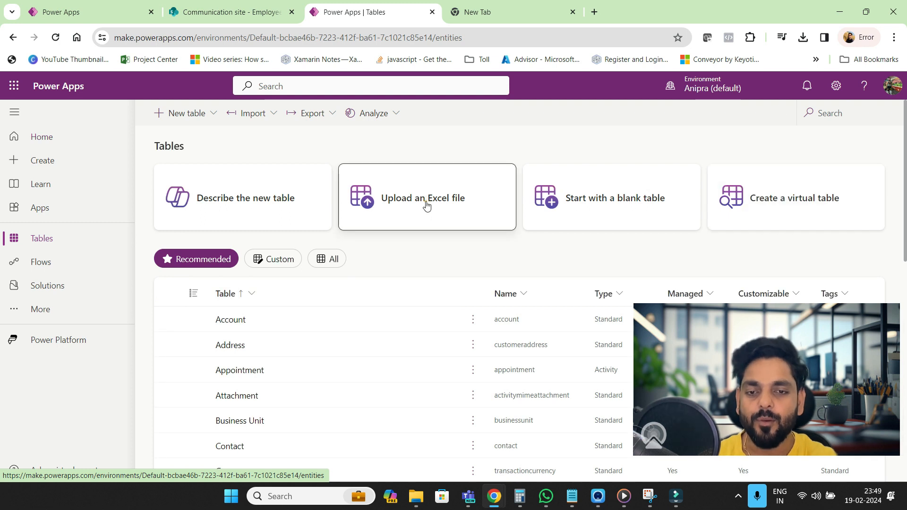
{"action": "left_click", "coordinate": [425, 198]}
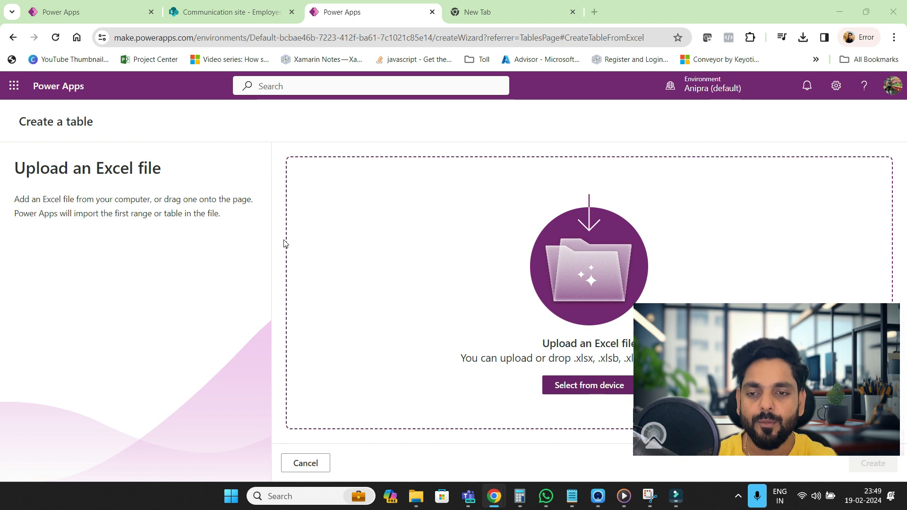
Upload Employee Details.csv, use the first row as headers, and name the table Employee Info
{"action": "left_click", "coordinate": [587, 385]}
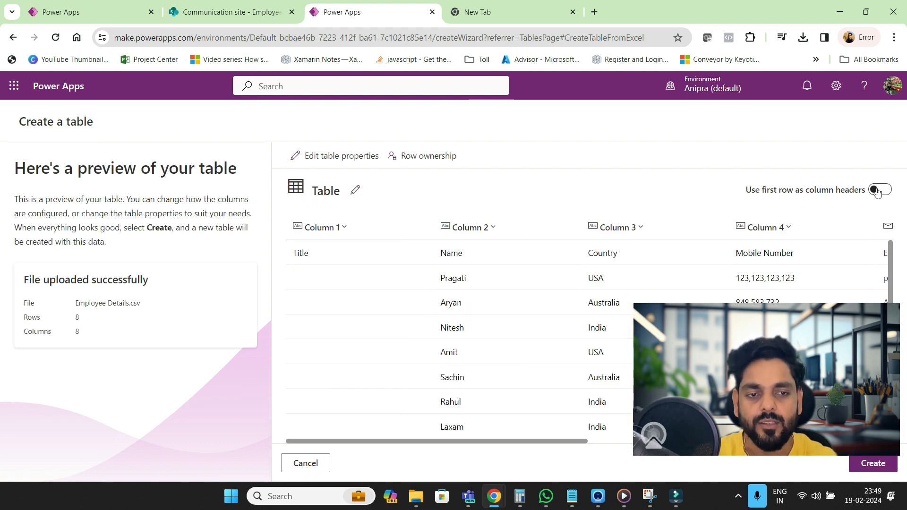
{"action": "left_click", "coordinate": [879, 189]}
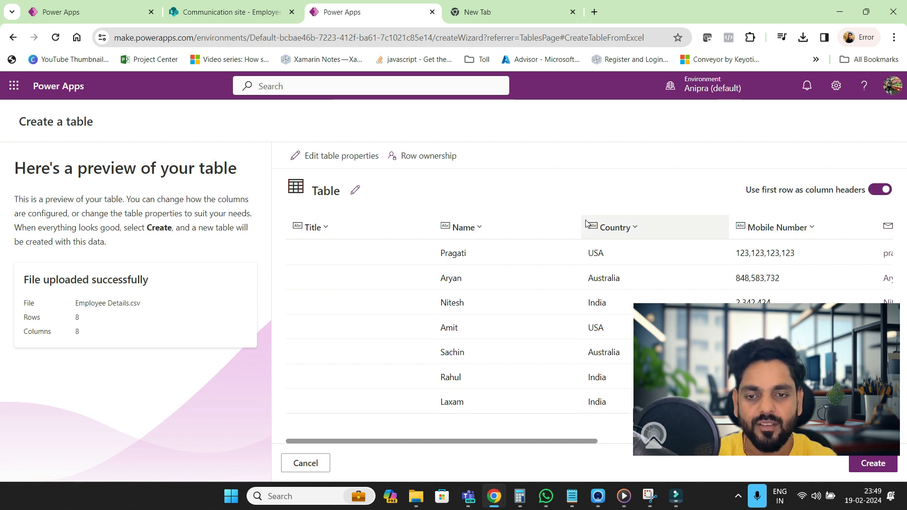
{"action": "left_click", "coordinate": [355, 191]}
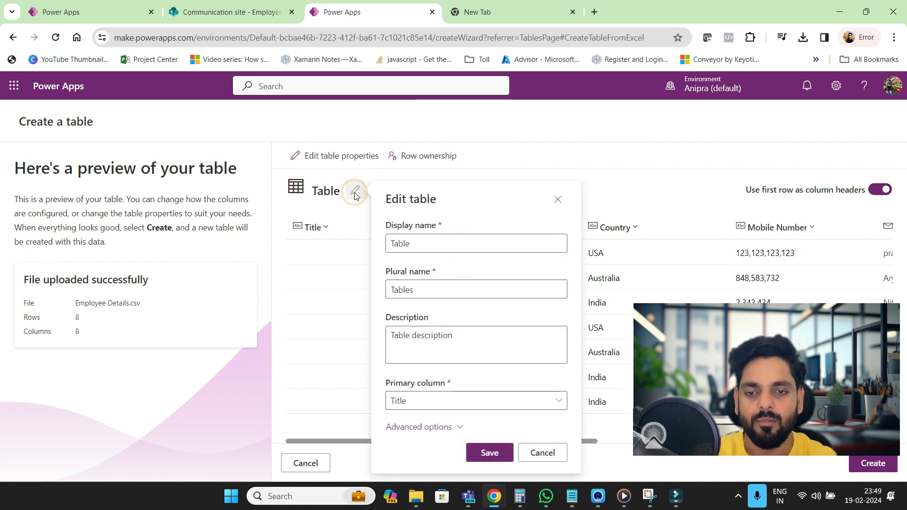
{"action": "type", "text": "E,ploye"}
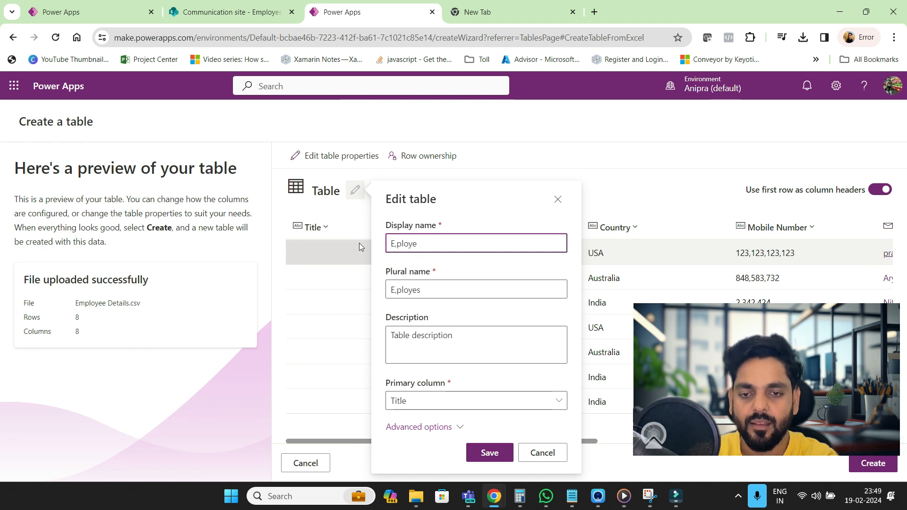
{"action": "type", "text": "Em"}
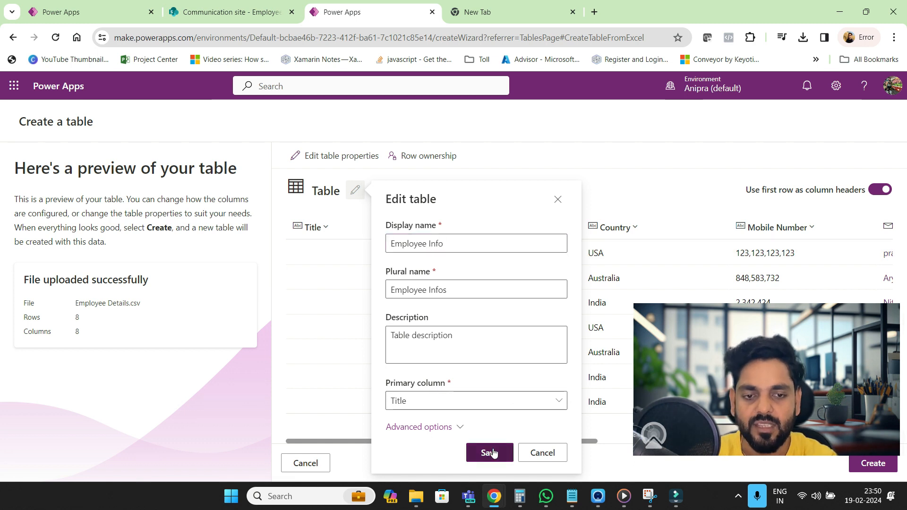
{"action": "left_click", "coordinate": [489, 452]}
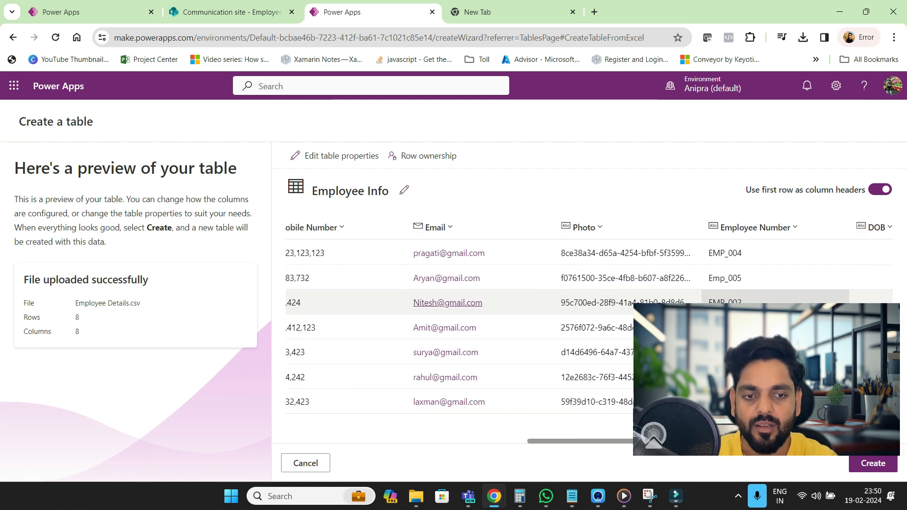
{"action": "scroll", "scroll_direction": "left", "scroll_amount": 3}
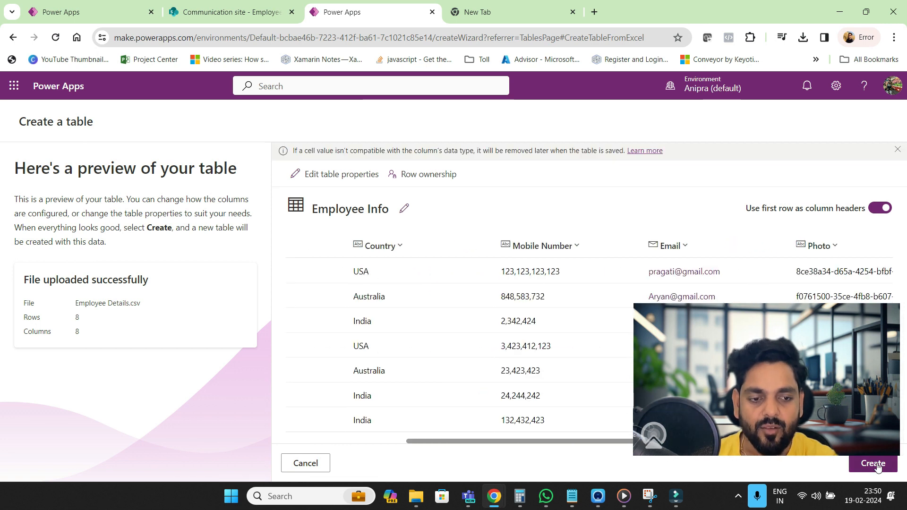
Create the Employee Info table and scroll through its columns and employee rows
{"action": "left_click", "coordinate": [872, 463]}
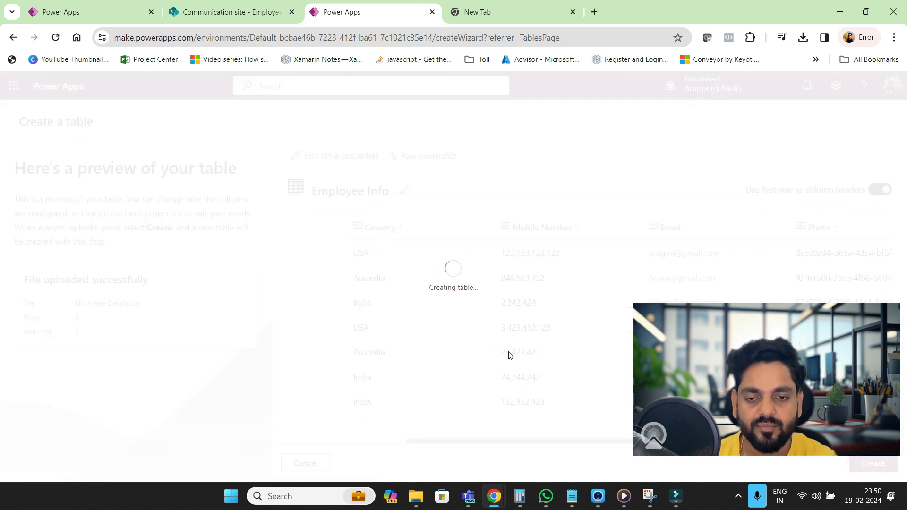
{"action": "mouse_move", "coordinate": [386, 340]}
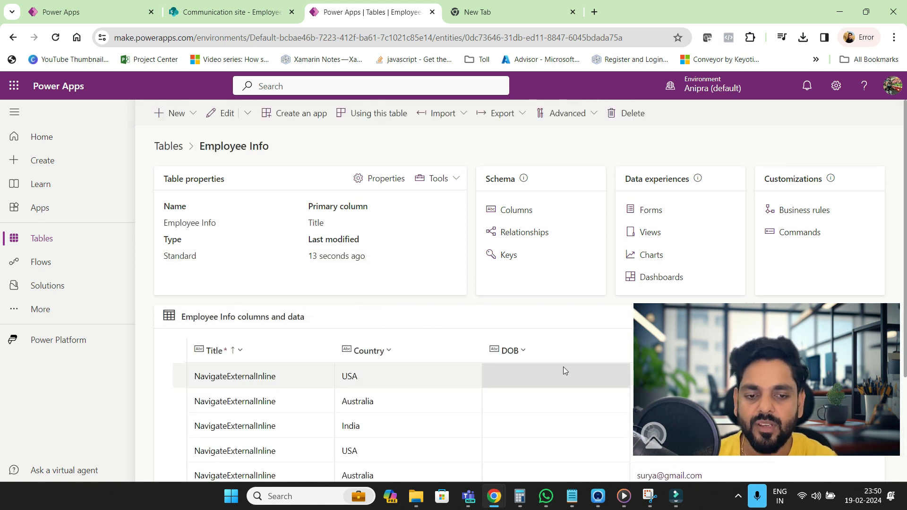
{"action": "scroll", "scroll_direction": "down", "scroll_amount": 3}
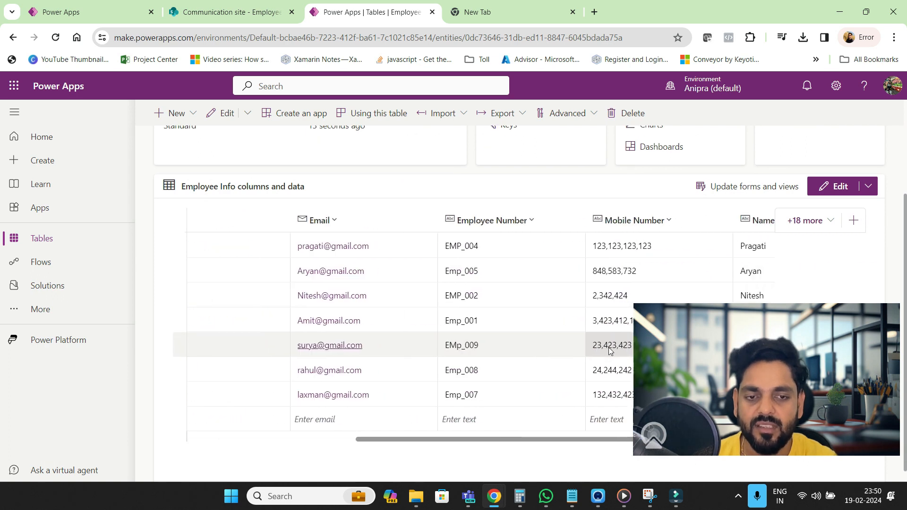
{"action": "scroll", "scroll_direction": "left", "scroll_amount": 3}
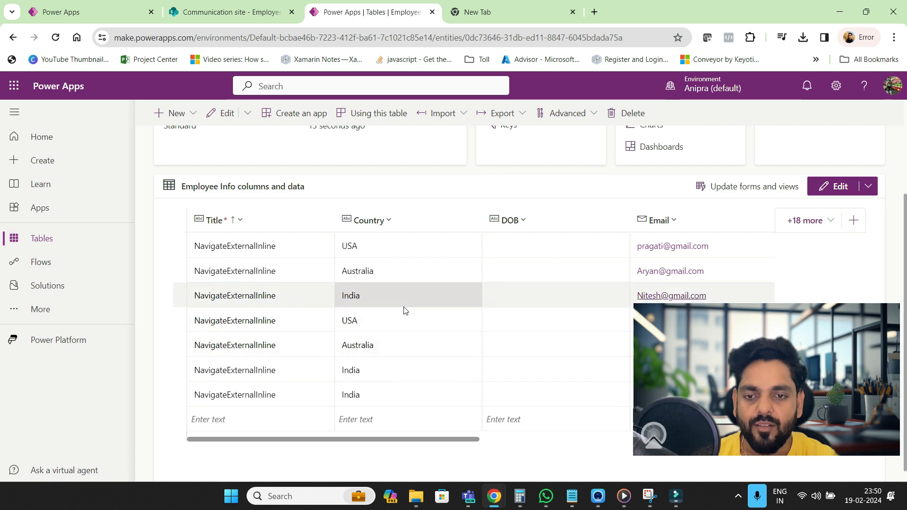
{"action": "scroll", "scroll_direction": "up", "scroll_amount": 3}
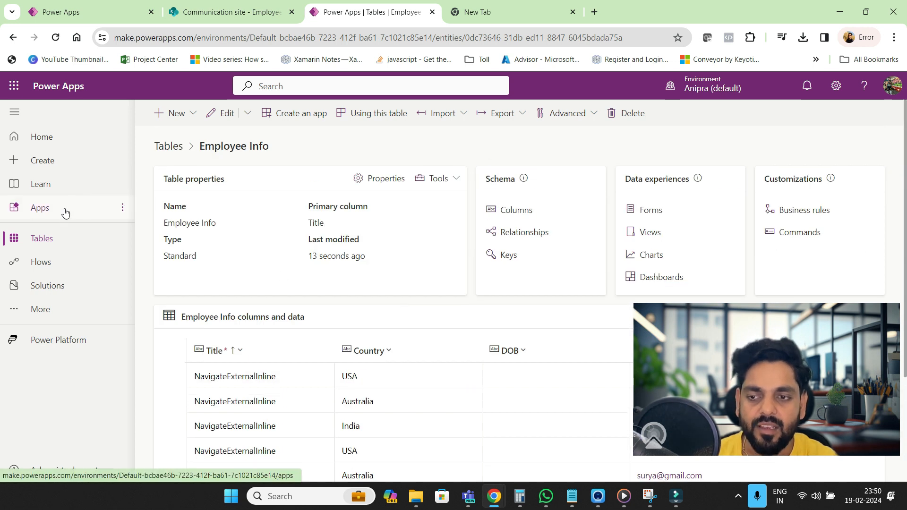
From Apps and Create, start a new three-screen canvas app using the Dataverse tile
{"action": "left_click", "coordinate": [39, 208]}
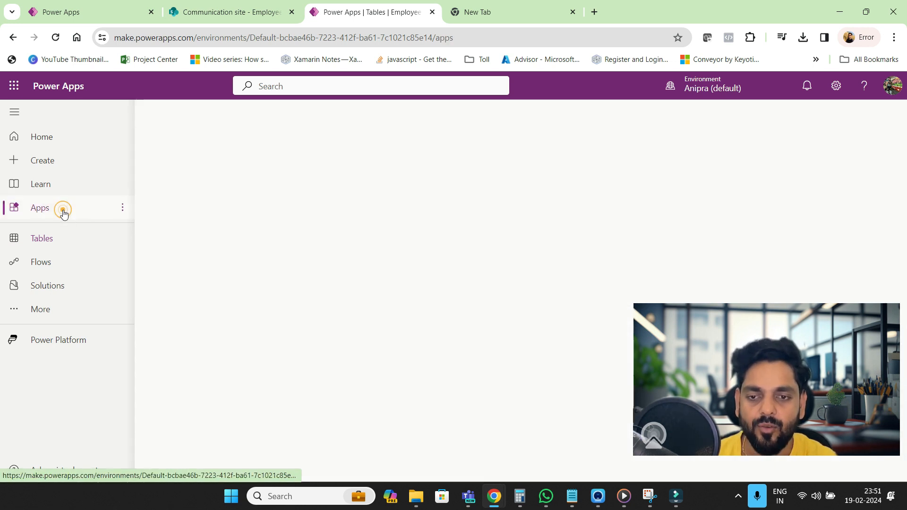
{"action": "left_click", "coordinate": [39, 208]}
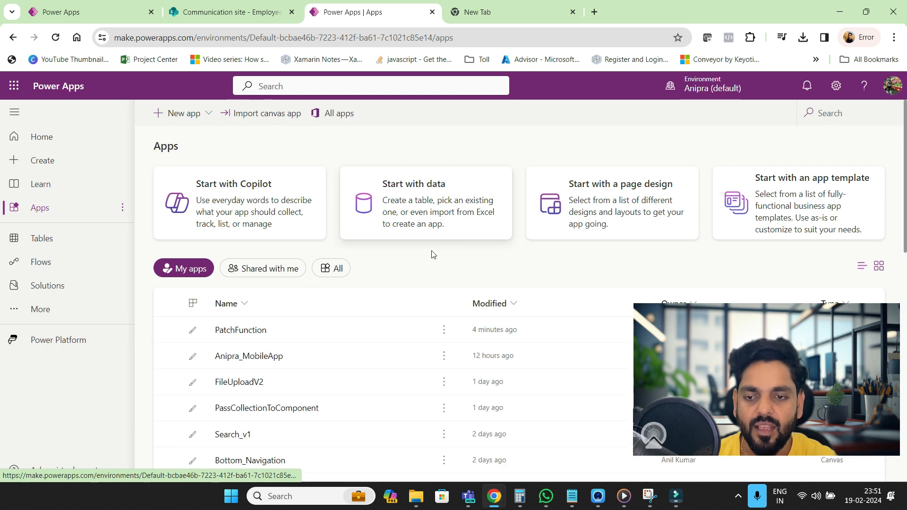
{"action": "left_click", "coordinate": [42, 160]}
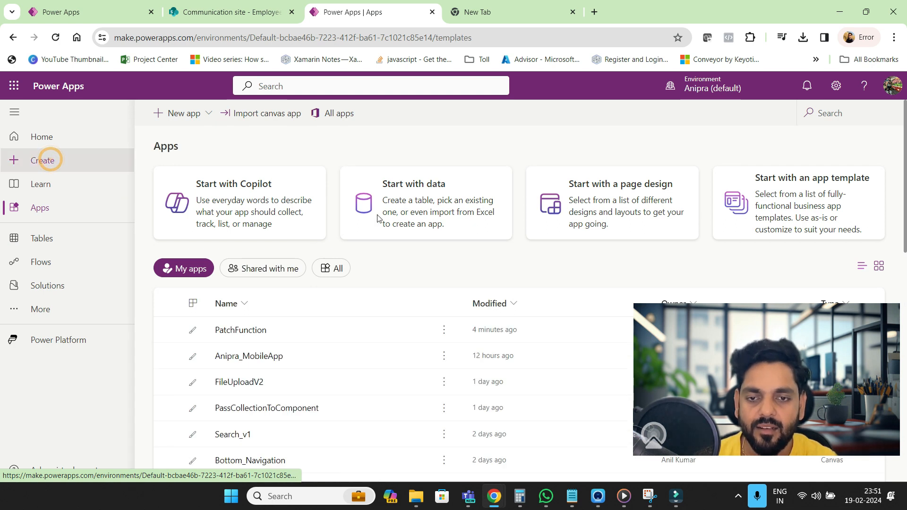
{"action": "left_click", "coordinate": [42, 160]}
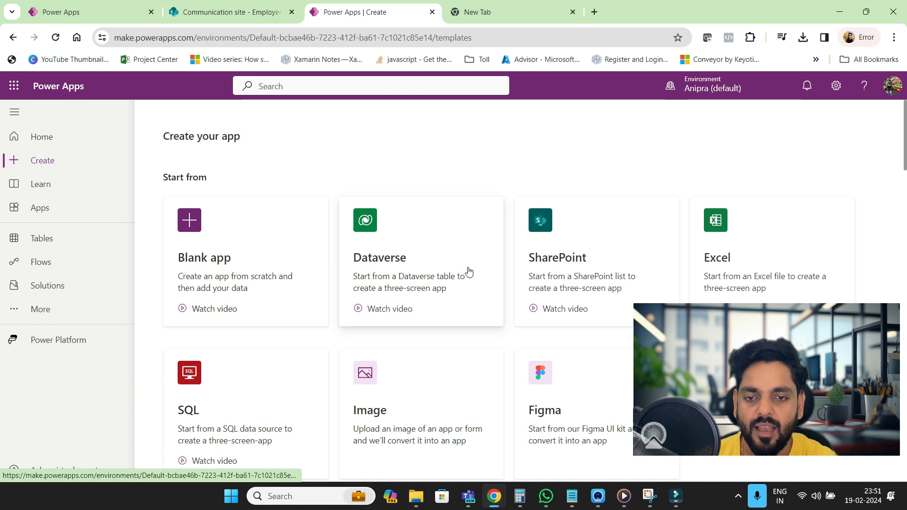
{"action": "left_click", "coordinate": [420, 260]}
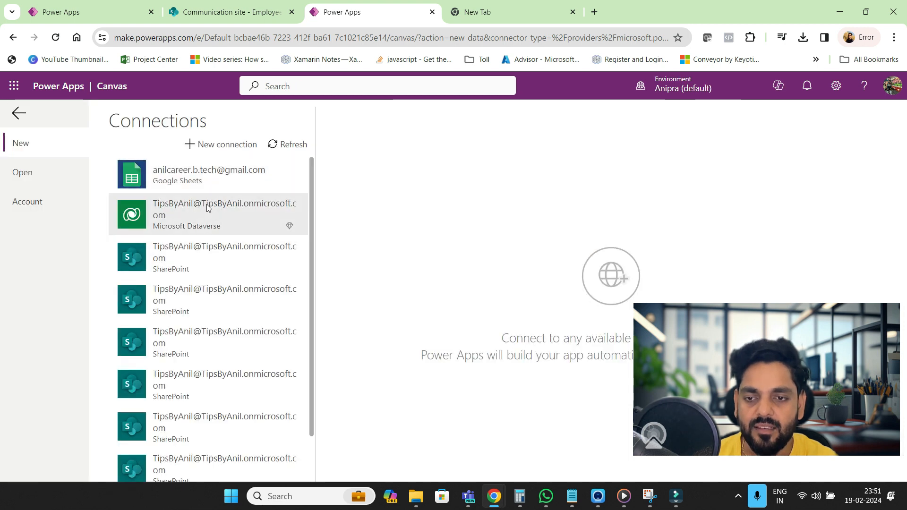
Connect to Dataverse, choose the Employee Infos table, generate the app, and select BrowseScreen1
{"action": "left_click", "coordinate": [206, 214]}
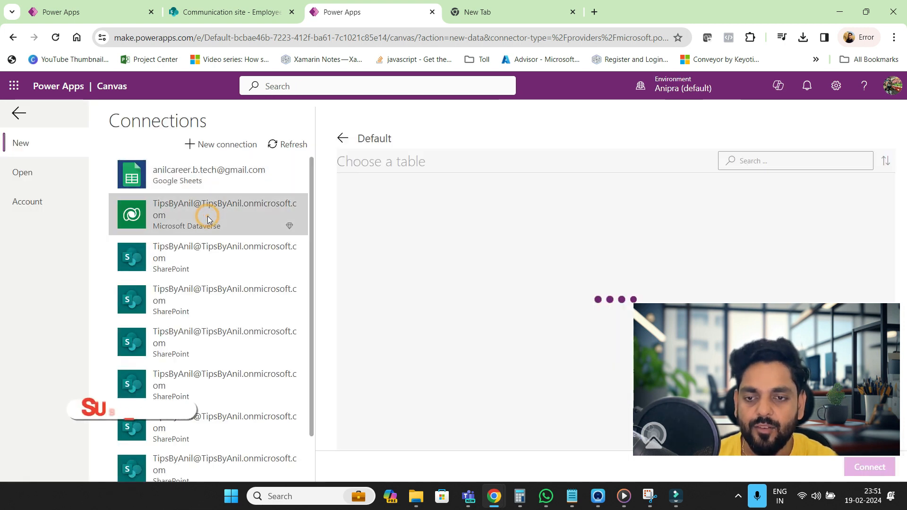
{"action": "left_click", "coordinate": [206, 215]}
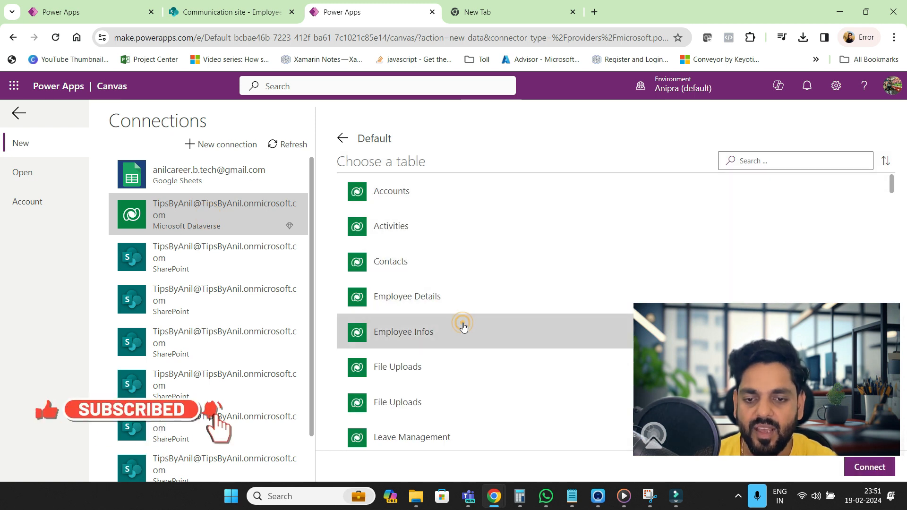
{"action": "scroll", "scroll_direction": "down", "scroll_amount": 3}
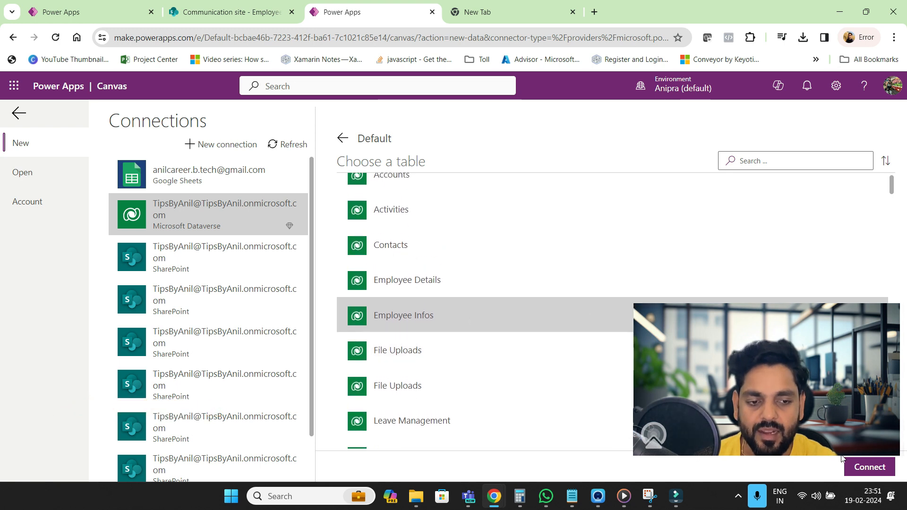
{"action": "left_click", "coordinate": [403, 315]}
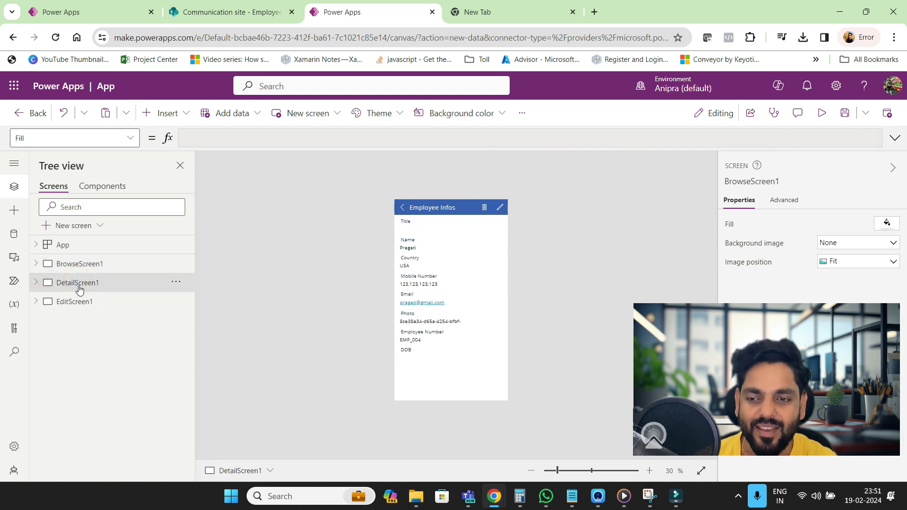
{"action": "left_click", "coordinate": [74, 301]}
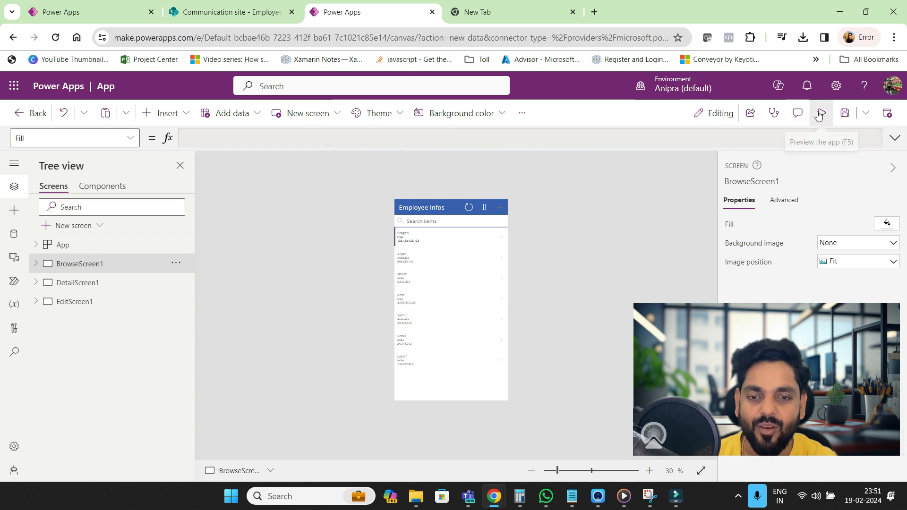
Preview the app, open Pragati's record, try editing, cancel, then delete it
{"action": "left_click", "coordinate": [819, 112]}
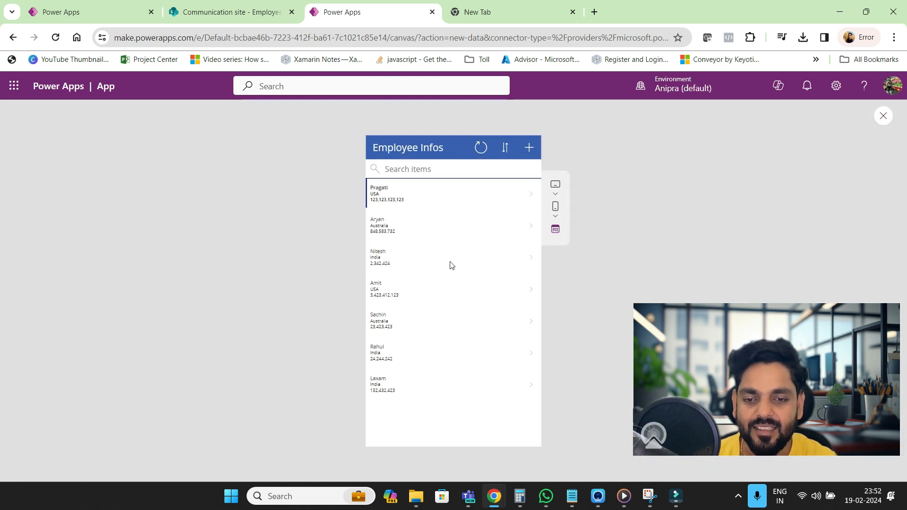
{"action": "left_click", "coordinate": [451, 193]}
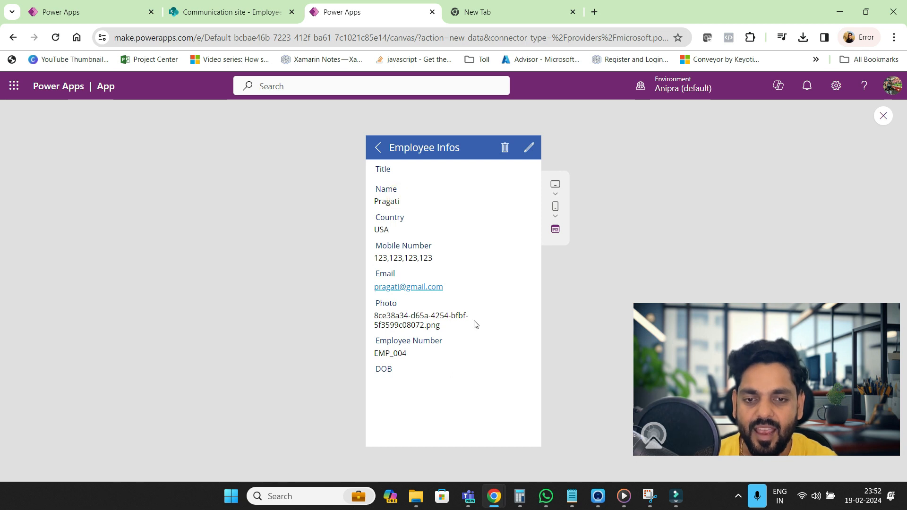
{"action": "left_click", "coordinate": [528, 148]}
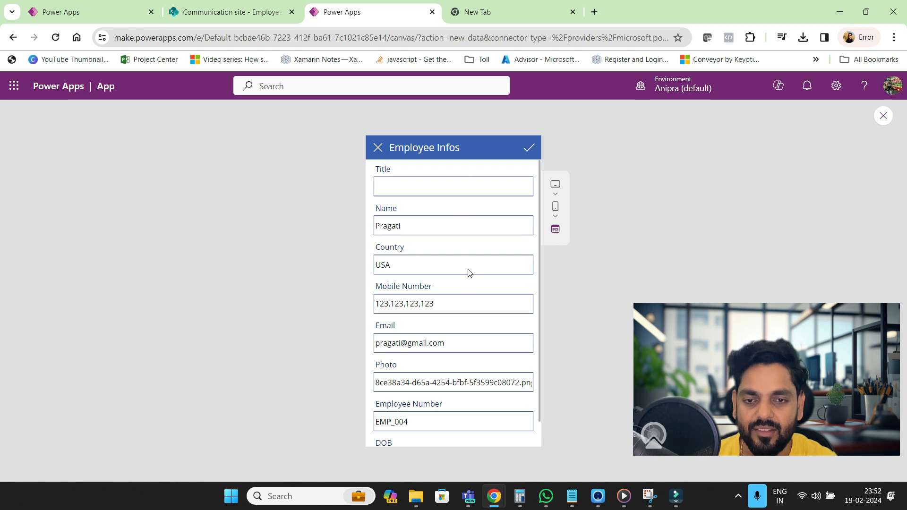
{"action": "left_click", "coordinate": [527, 147]}
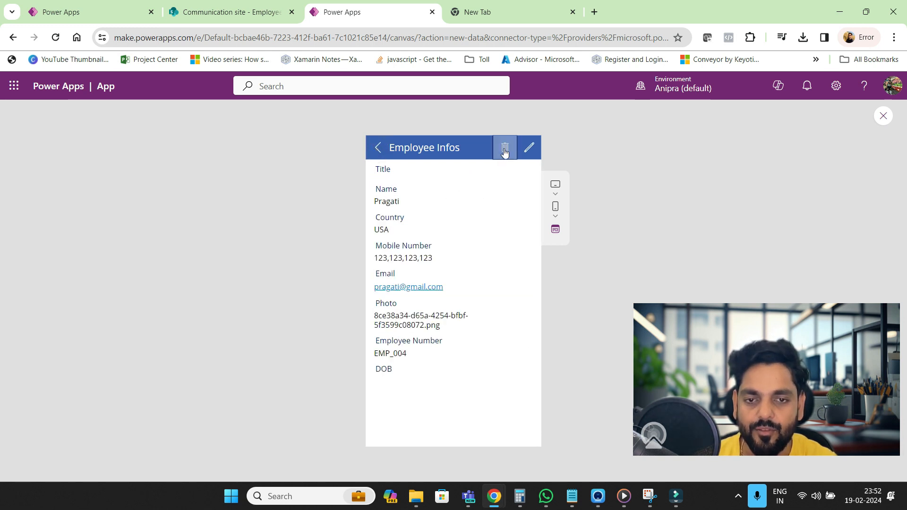
{"action": "left_click", "coordinate": [504, 147]}
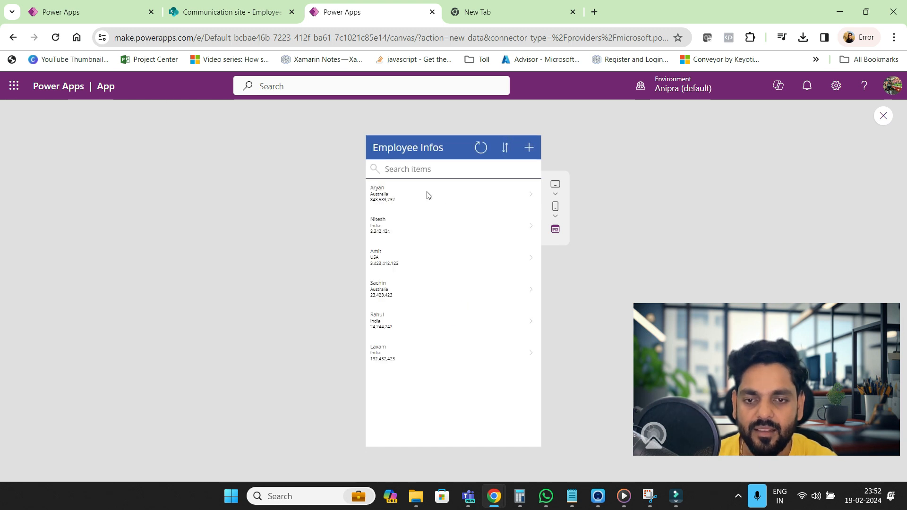
Open Aryan's record, edit and cancel, then start a new blank employee form
{"action": "left_click", "coordinate": [428, 194]}
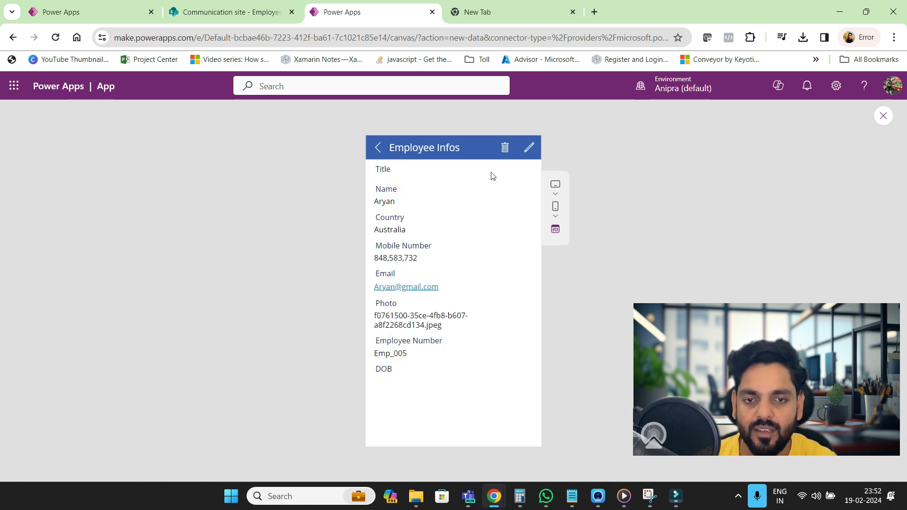
{"action": "left_click", "coordinate": [528, 147]}
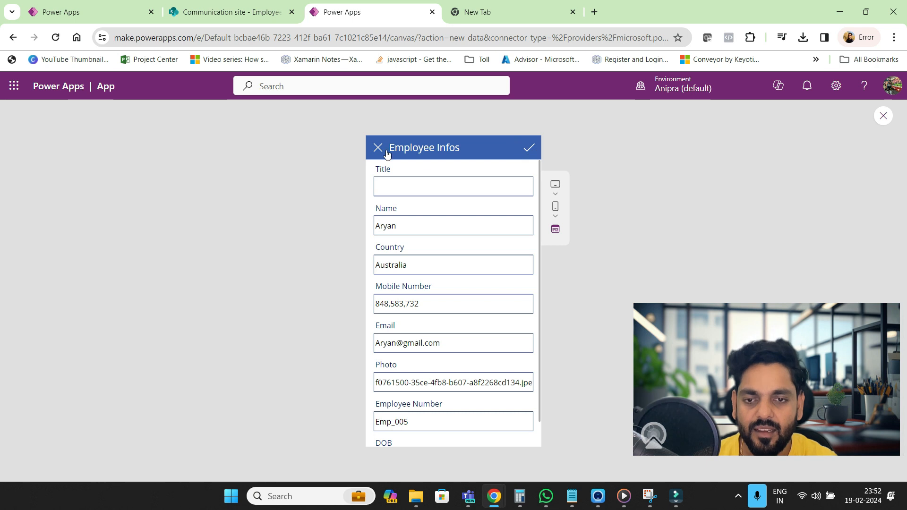
{"action": "left_click", "coordinate": [378, 147]}
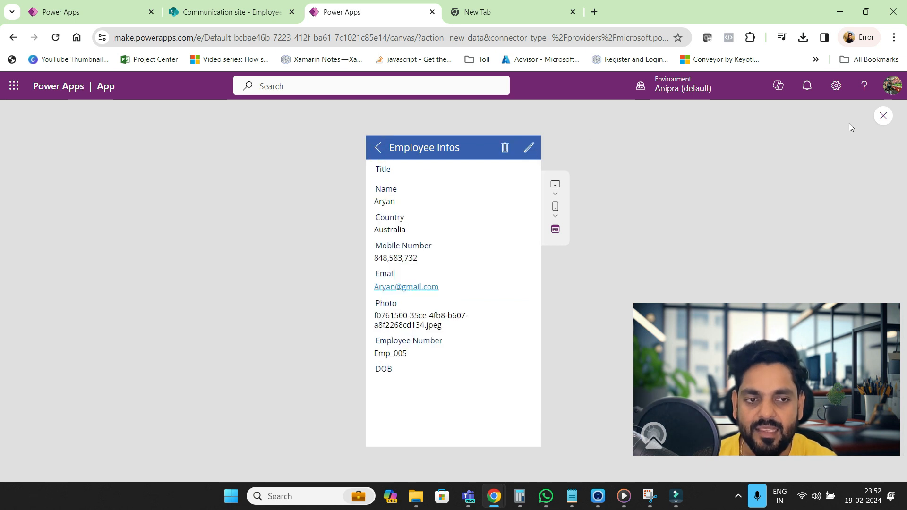
{"action": "left_click", "coordinate": [882, 115]}
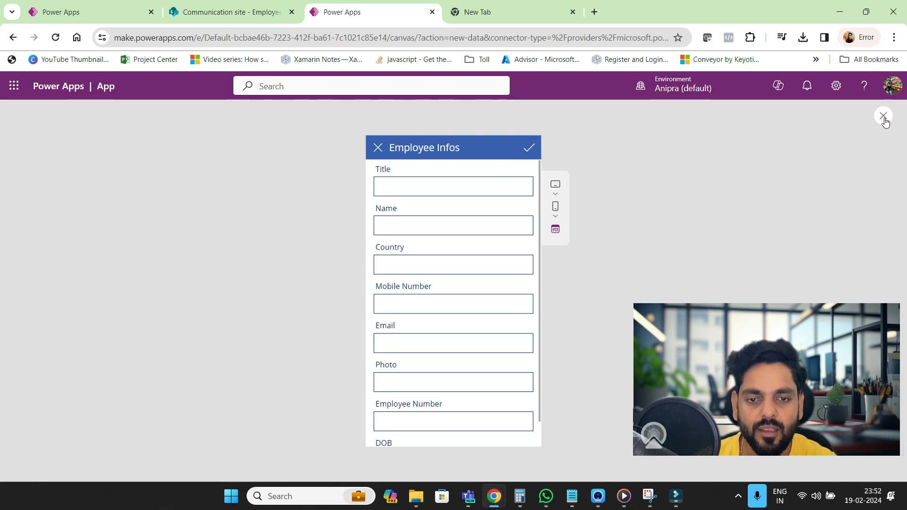
Exit preview, select and collapse DetailForm1 in Tree view, then select EditForm1
{"action": "left_click", "coordinate": [883, 116]}
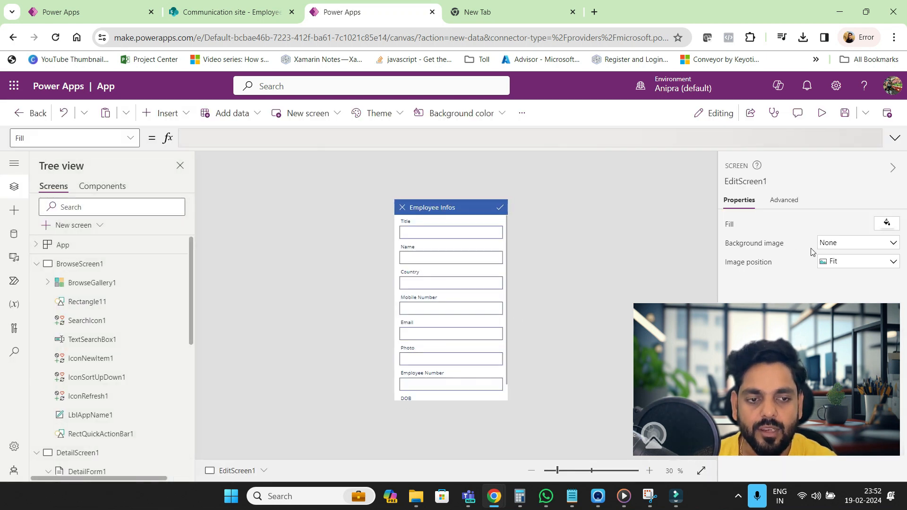
{"action": "left_click", "coordinate": [450, 307]}
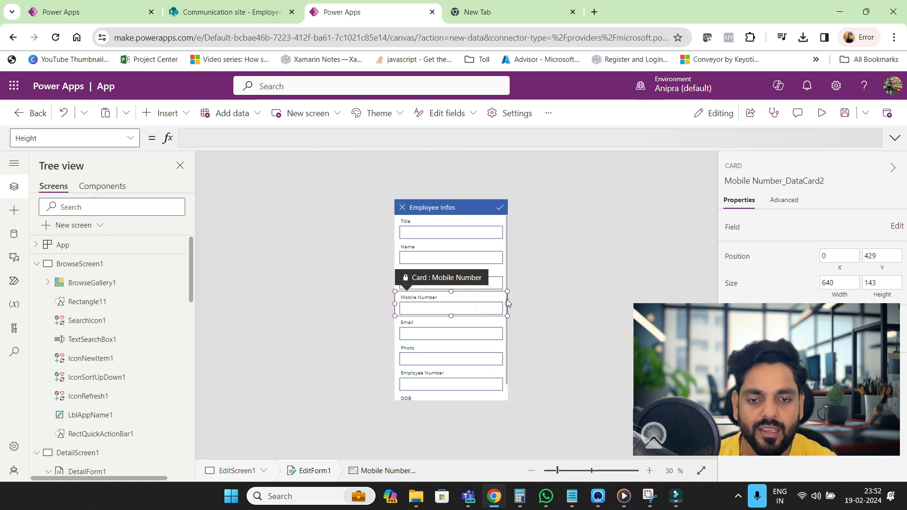
{"action": "scroll", "scroll_direction": "down", "scroll_amount": 3}
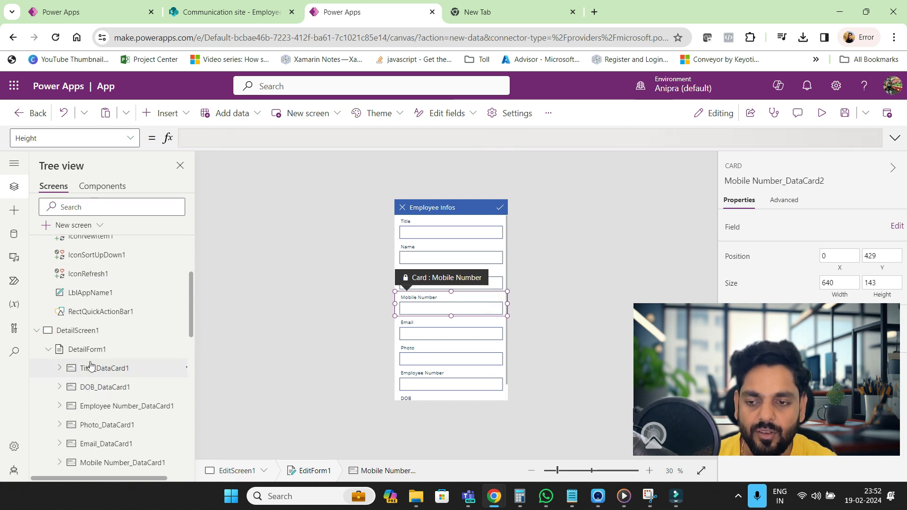
{"action": "left_click", "coordinate": [86, 349]}
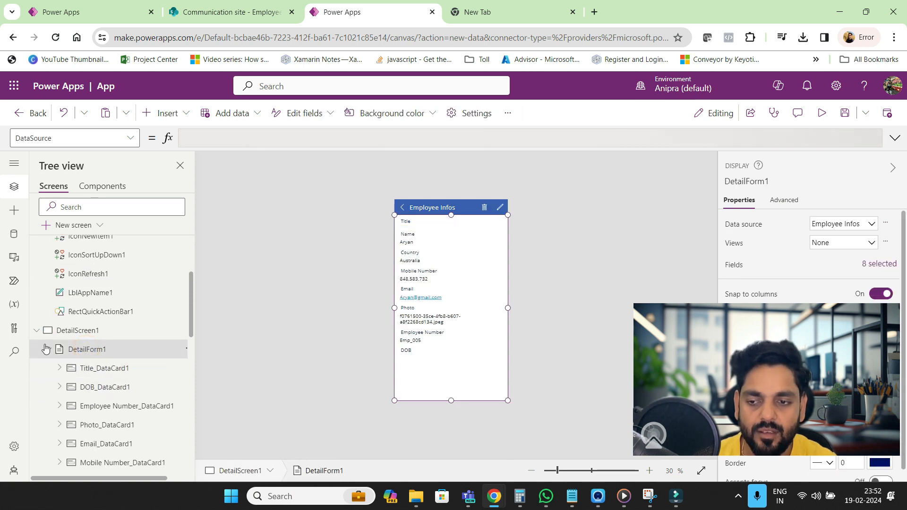
{"action": "left_click", "coordinate": [46, 348]}
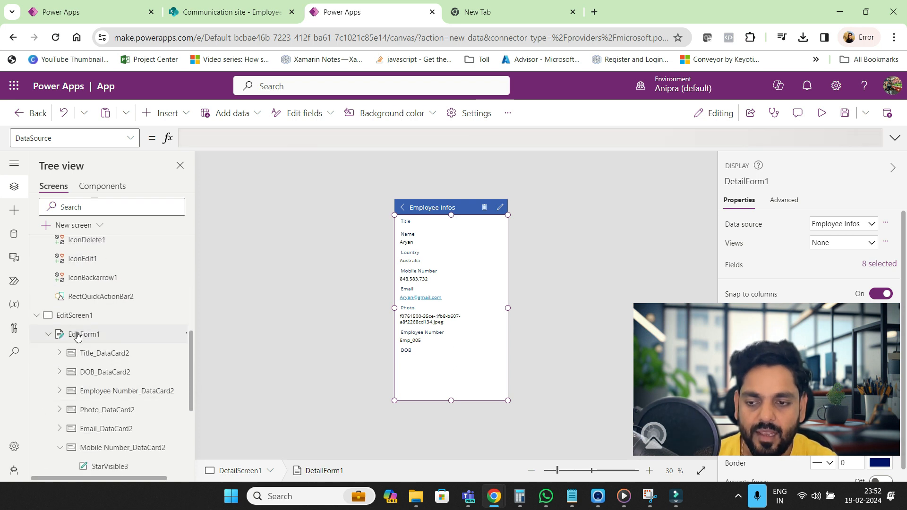
{"action": "left_click", "coordinate": [83, 335]}
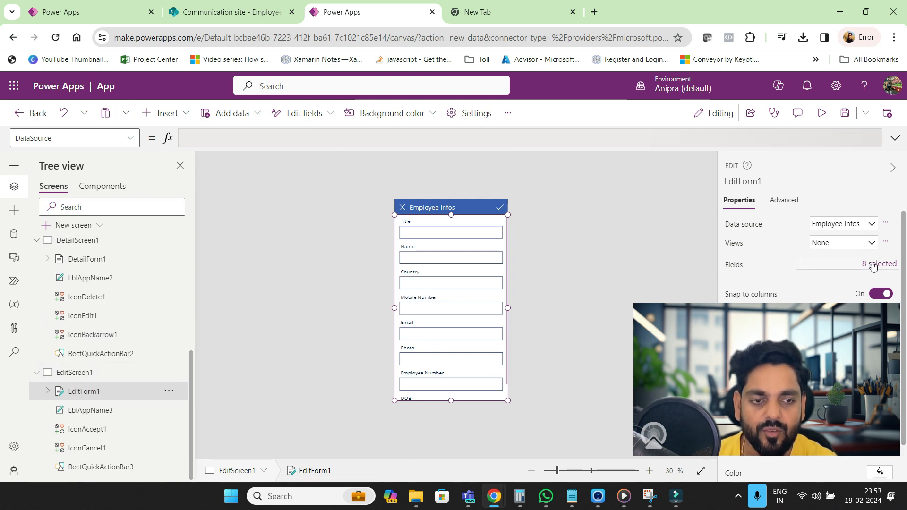
Remove the Title field from EditForm1's eight fields and preview the app
{"action": "left_click", "coordinate": [876, 265]}
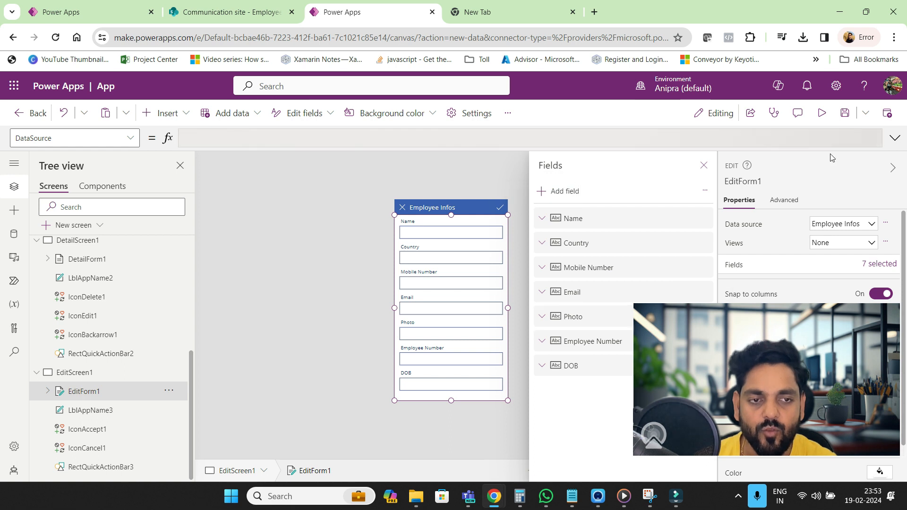
{"action": "left_click", "coordinate": [820, 113]}
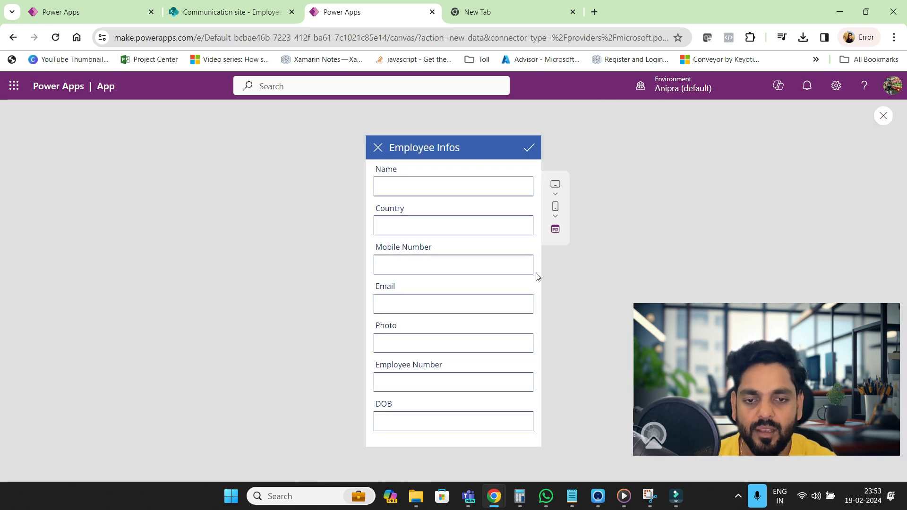